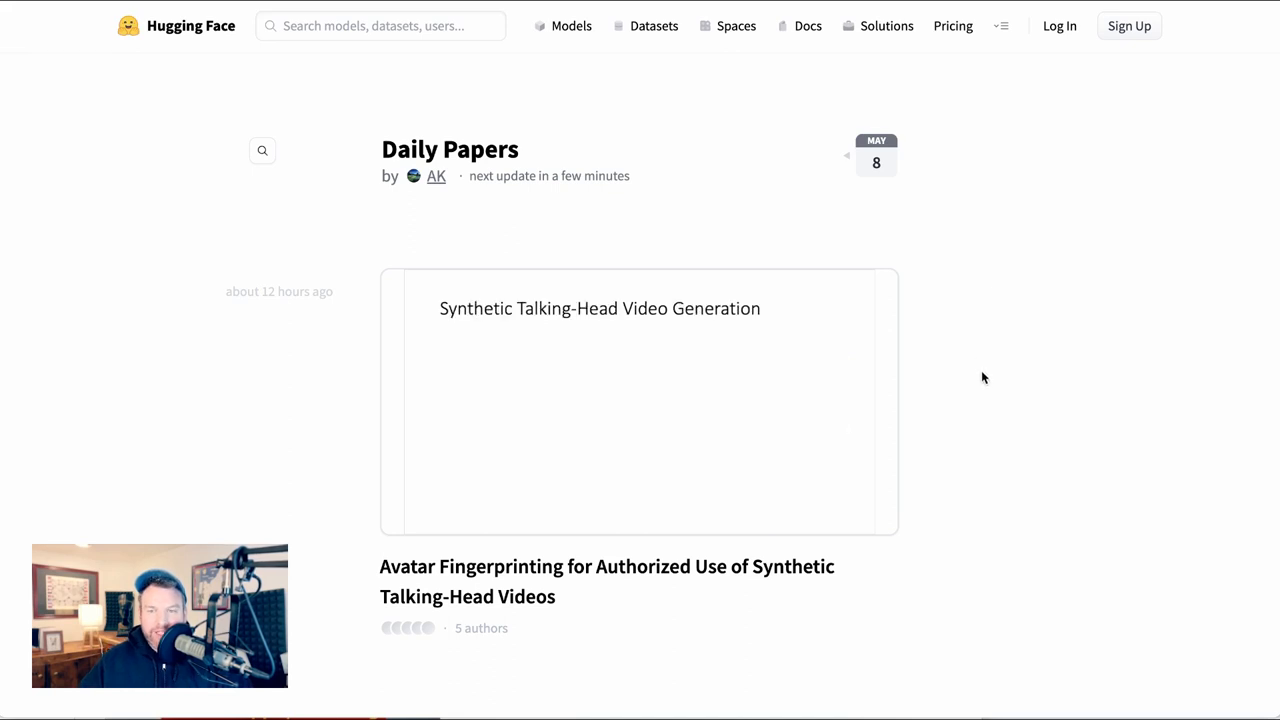
scroll("down", 3)
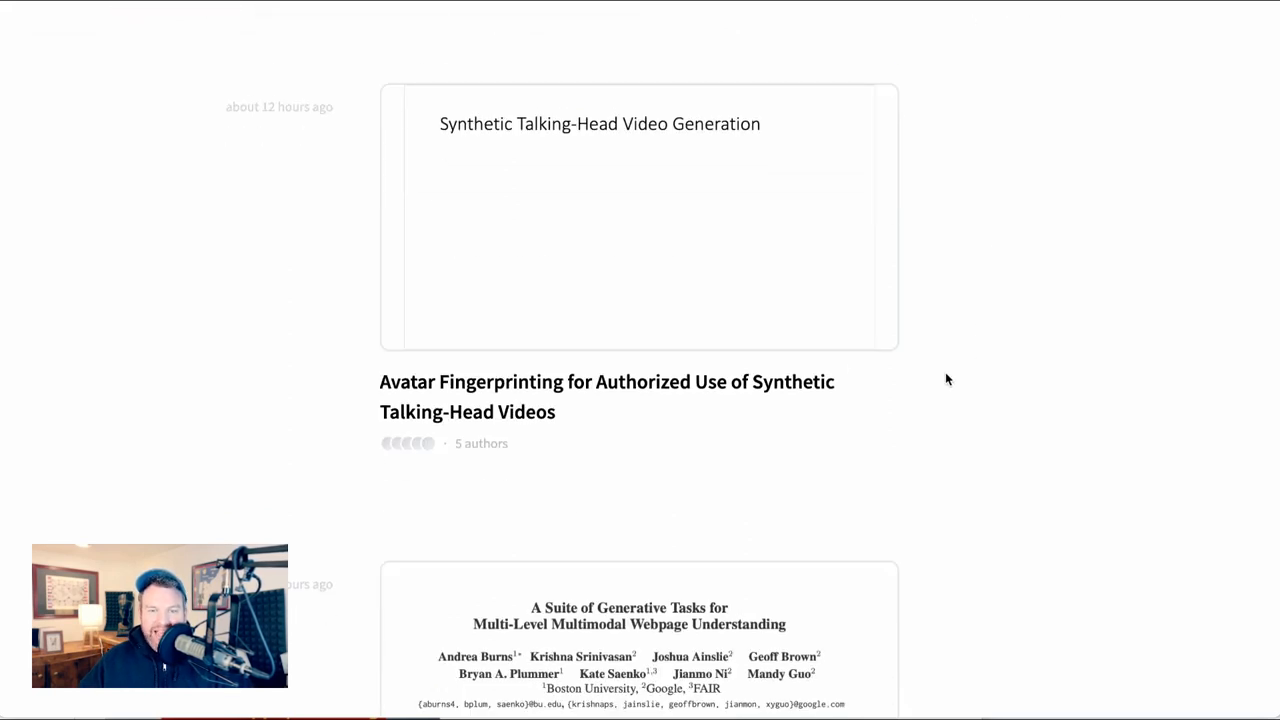
mouse_move(532, 396)
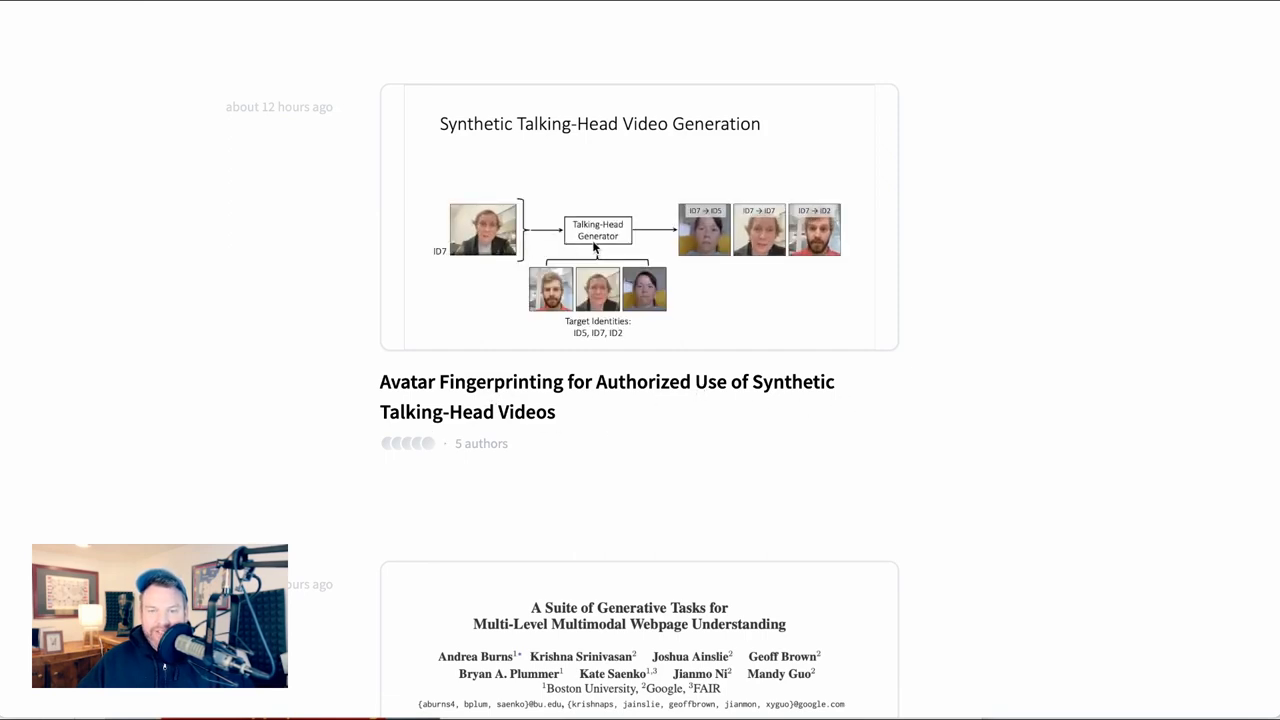
scroll("down", 3)
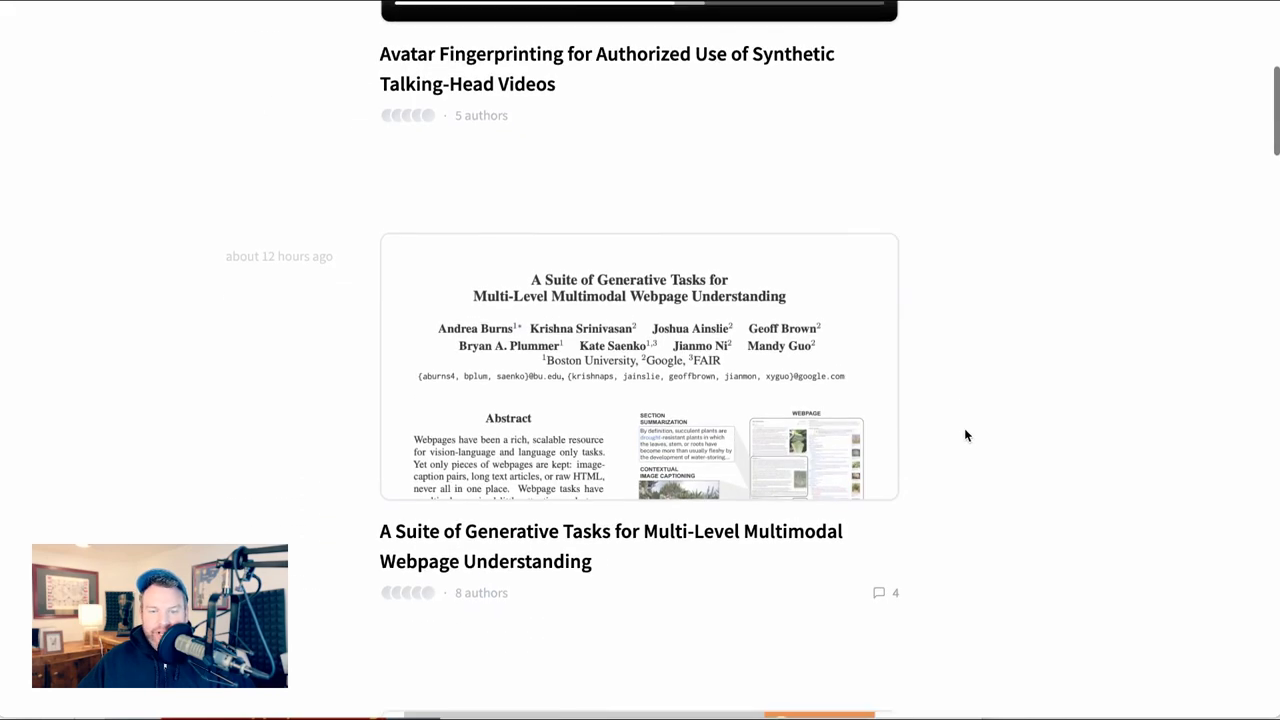
scroll("down", 3)
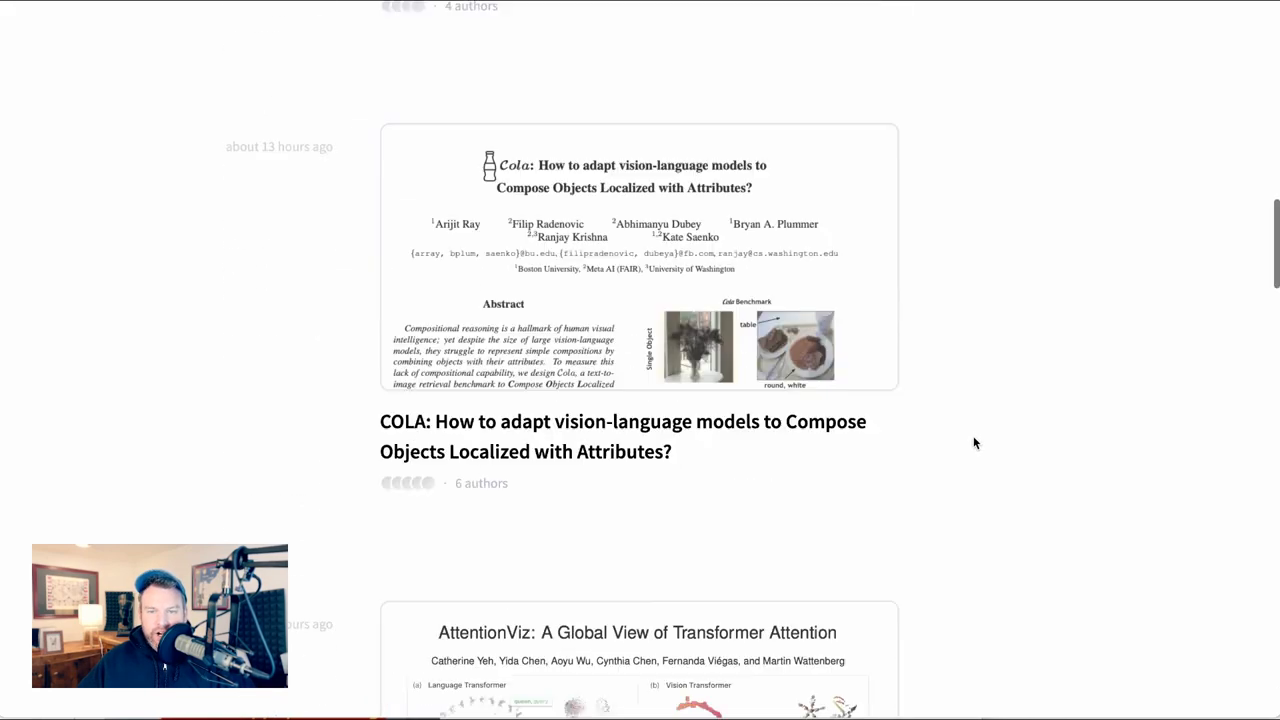
scroll("down", 3)
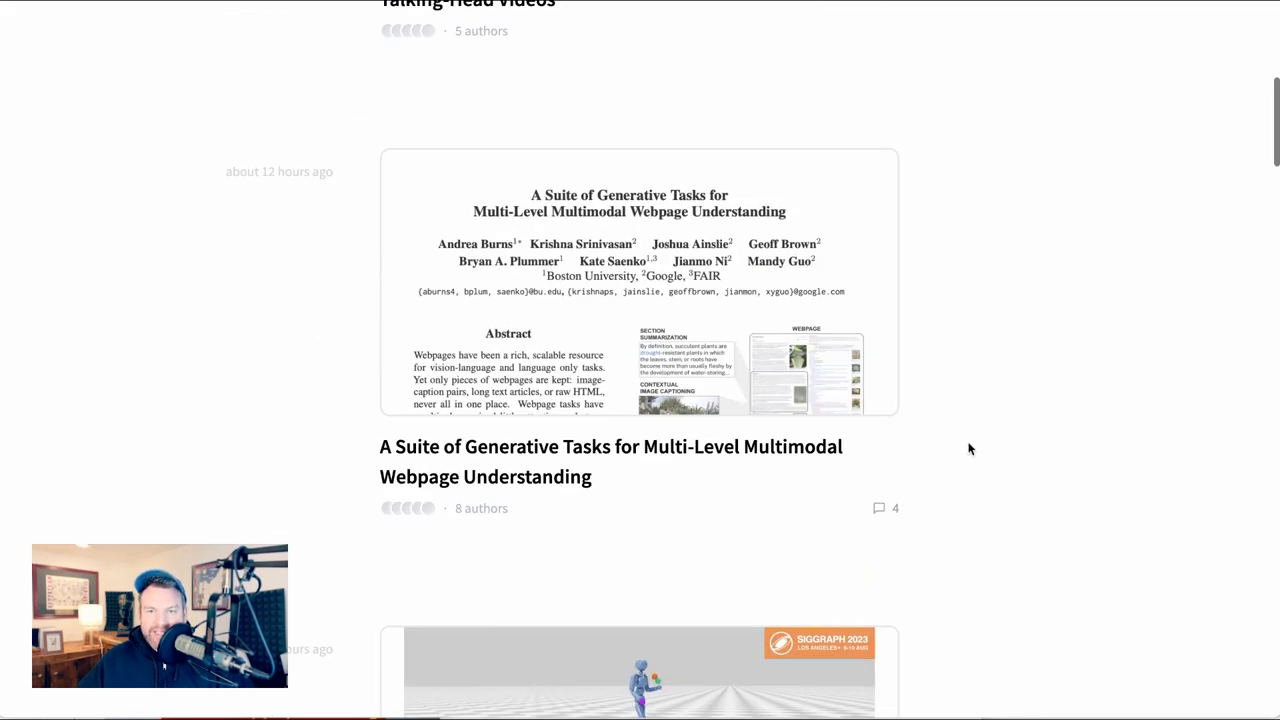
scroll("up", 3)
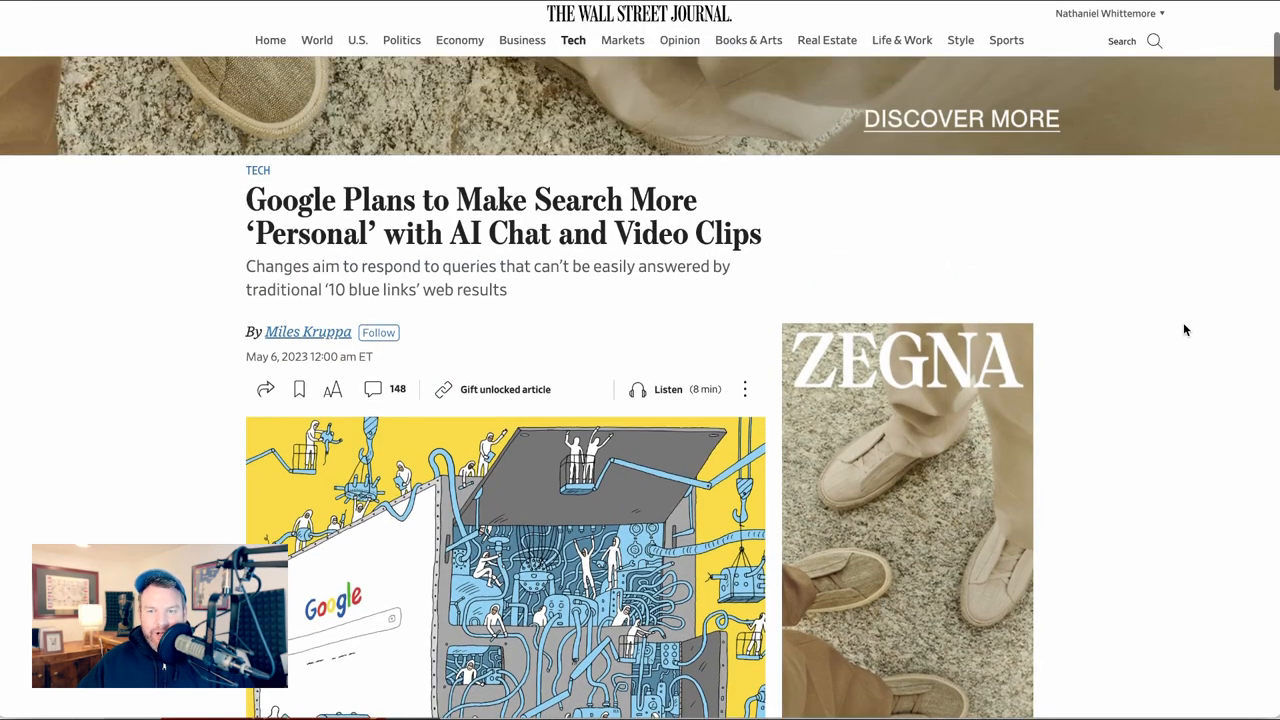
scroll("down", 3)
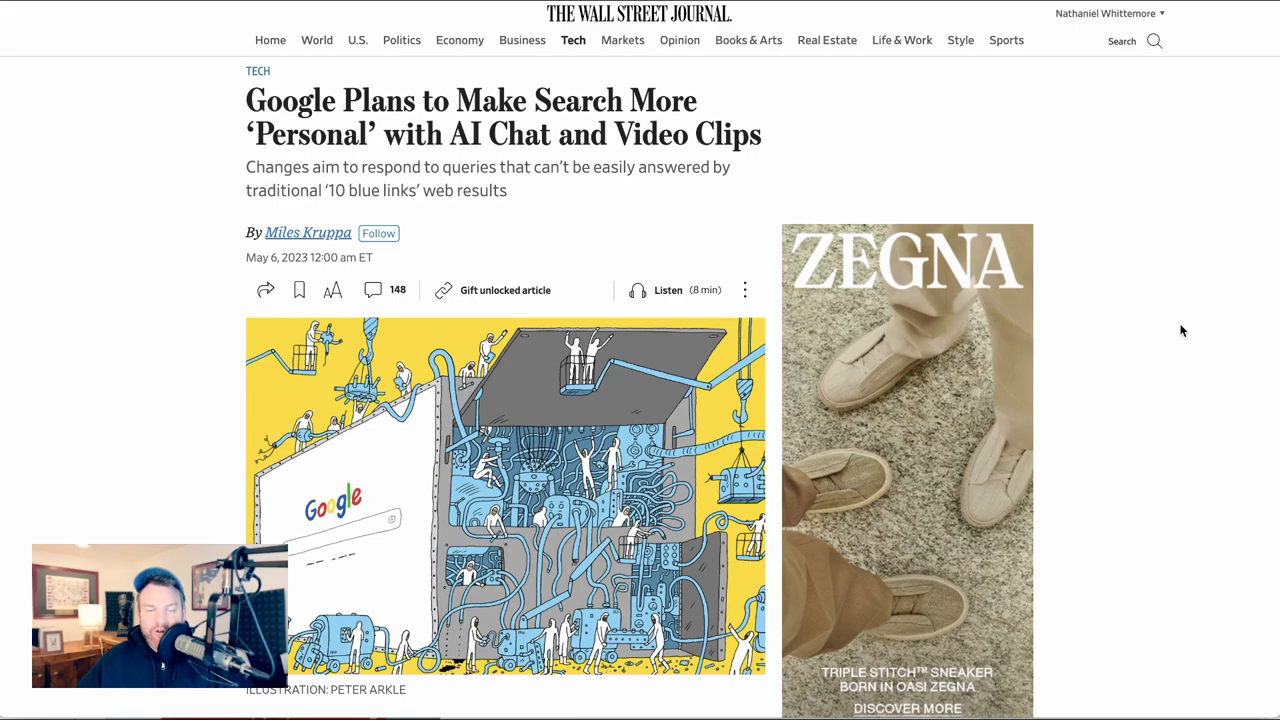
mouse_move(1184, 362)
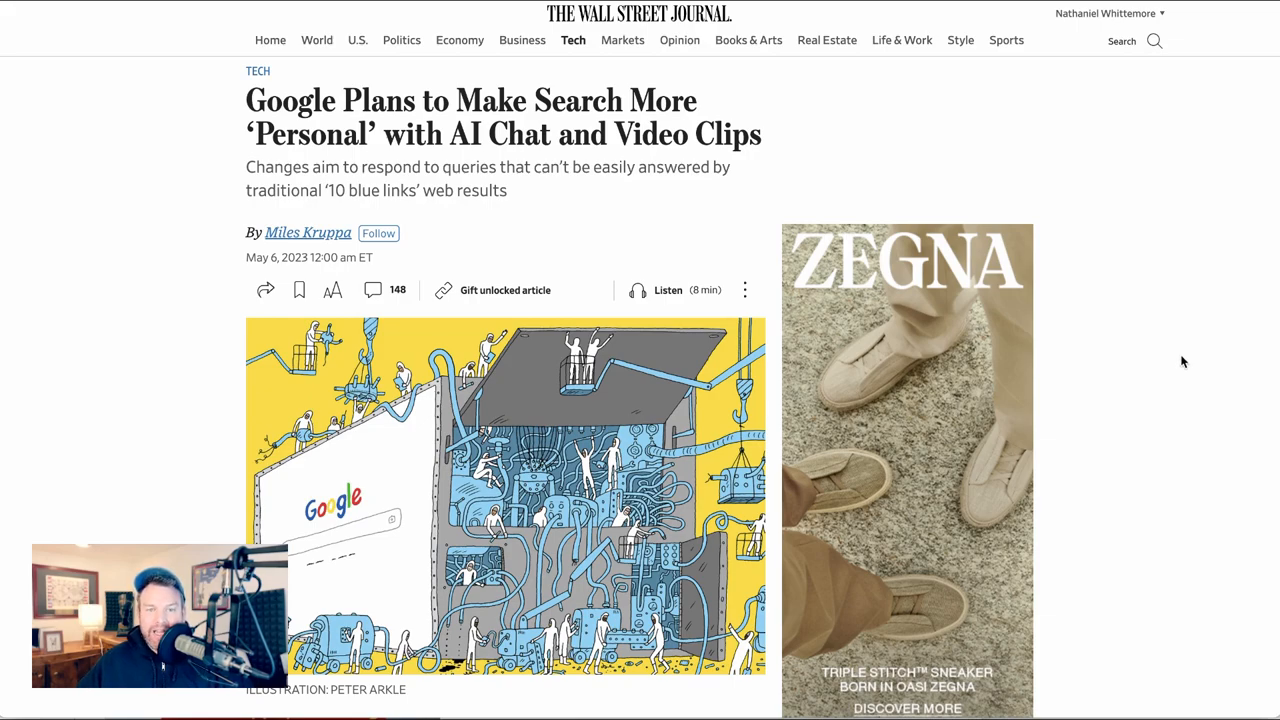
scroll("down", 3)
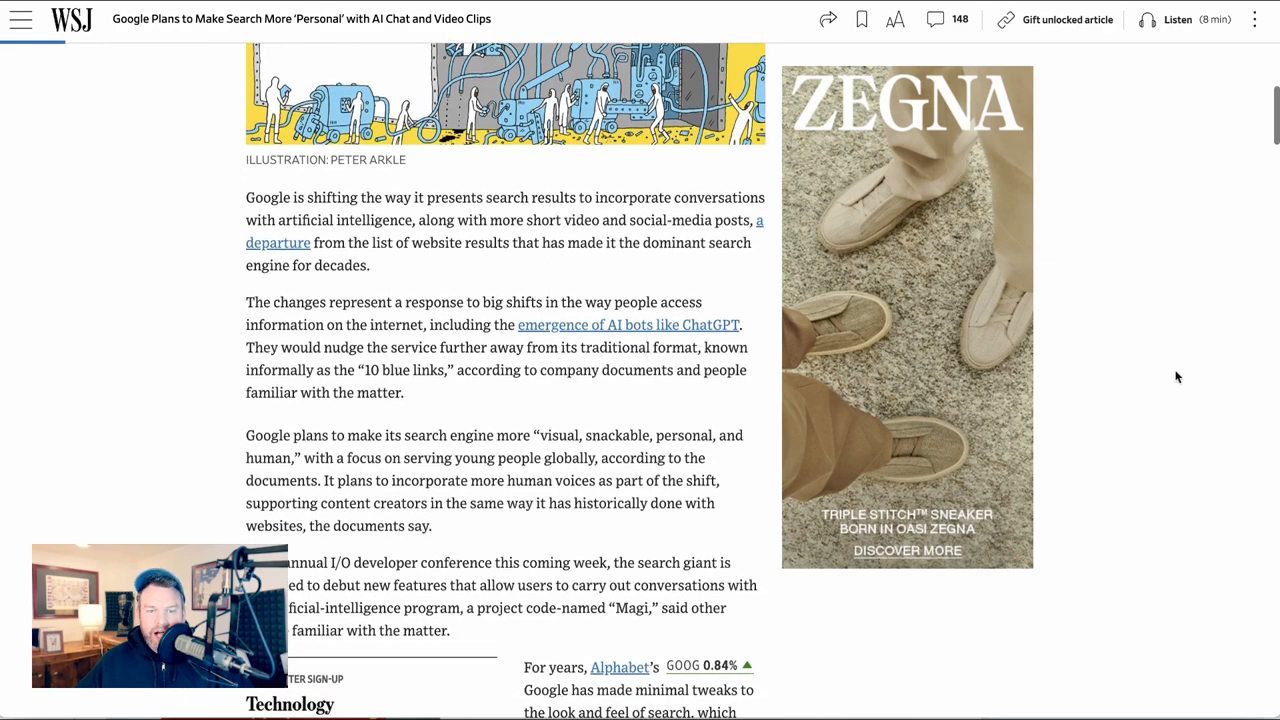
mouse_move(1180, 360)
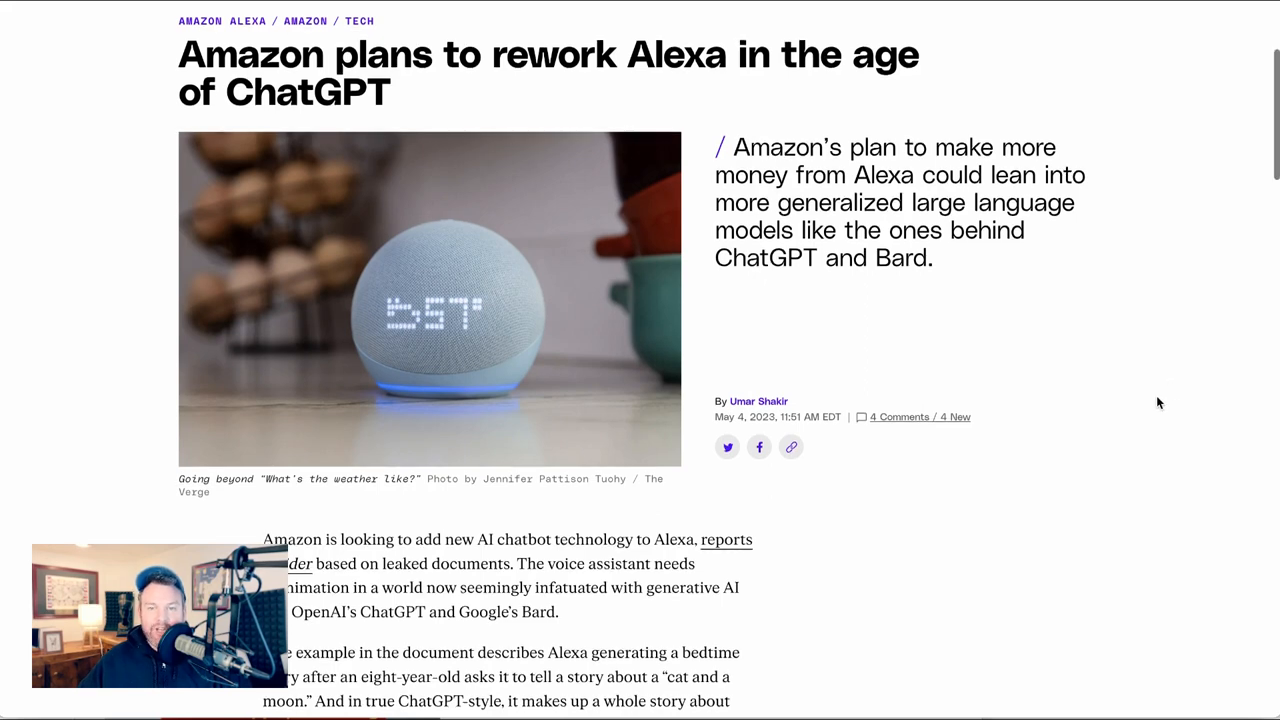
scroll("down", 3)
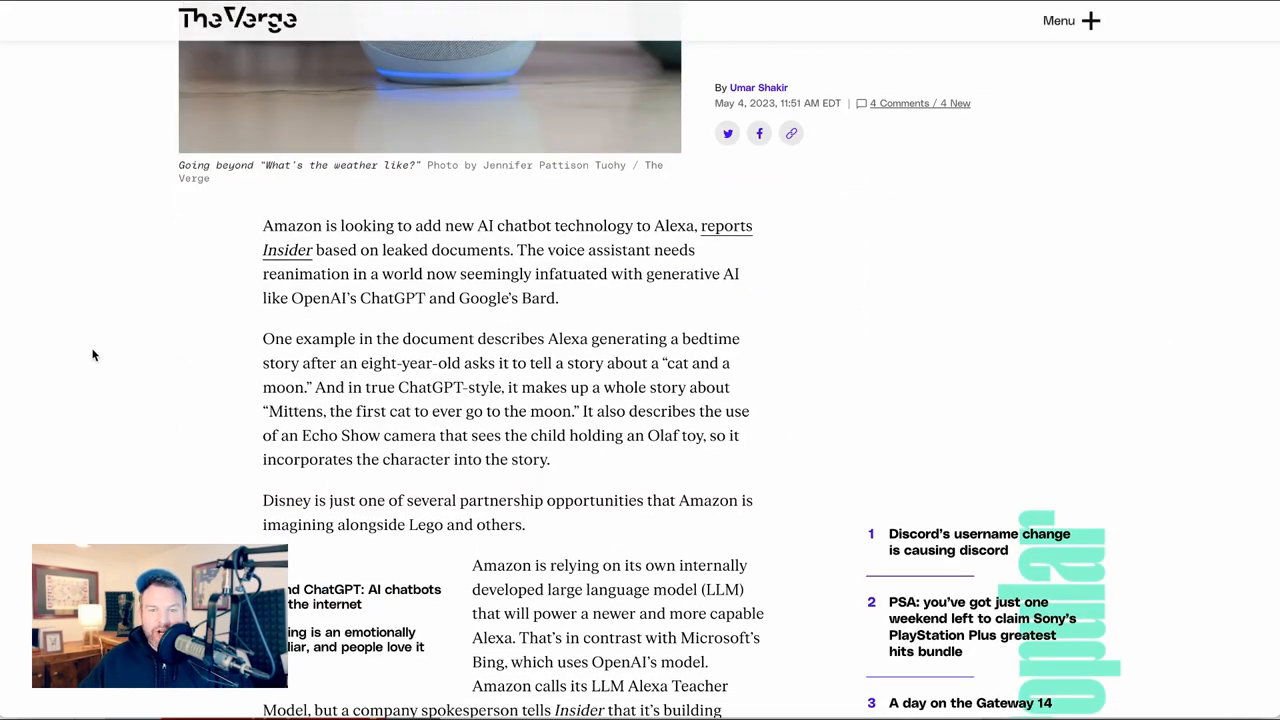
scroll("down", 3)
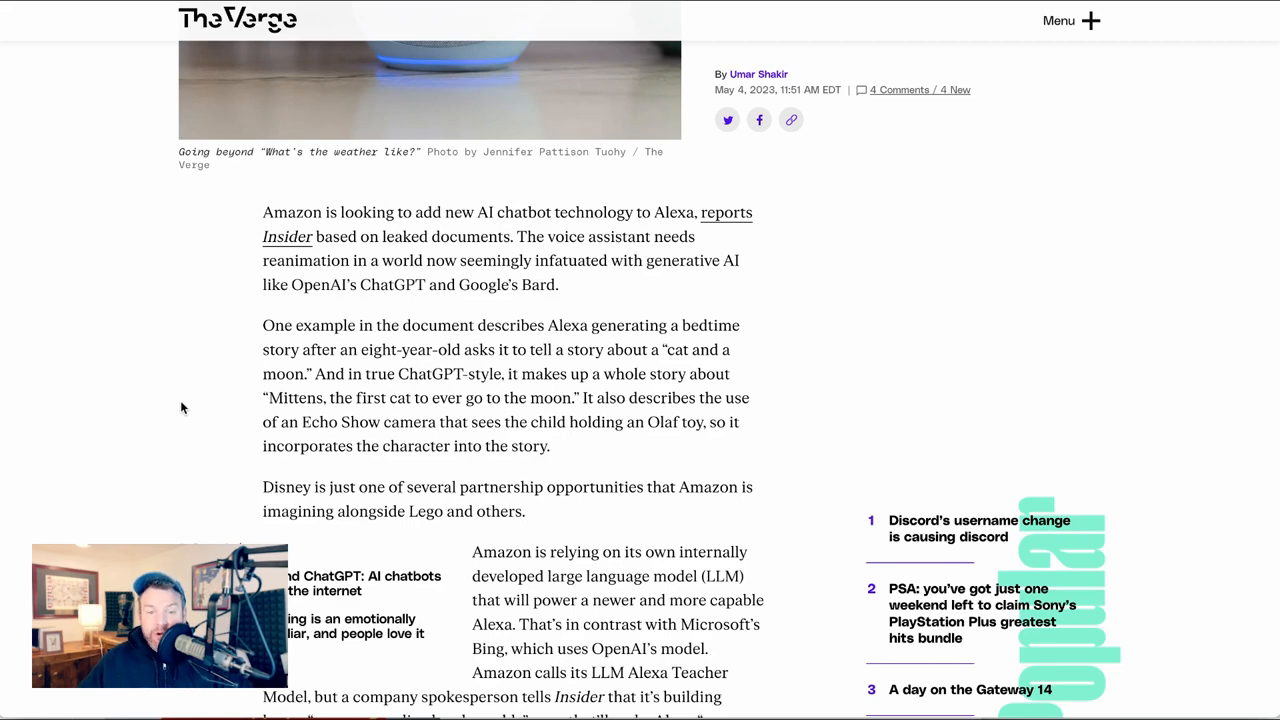
scroll("down", 3)
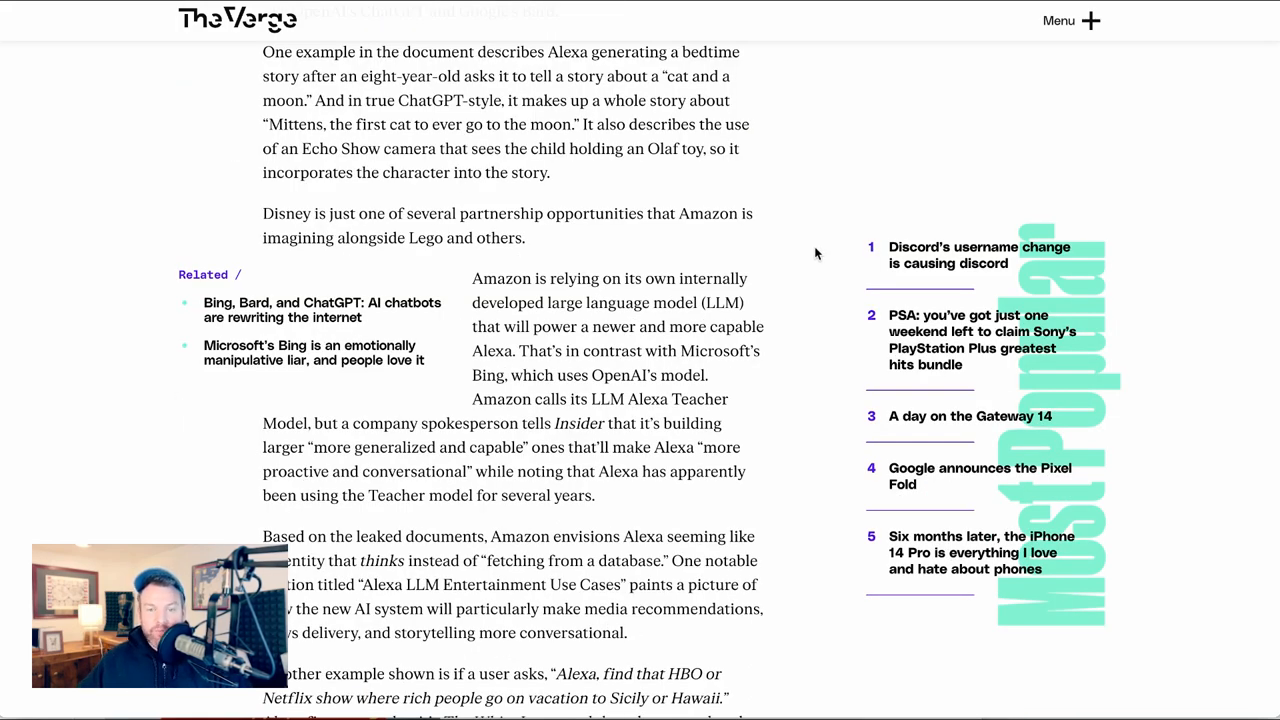
mouse_move(838, 258)
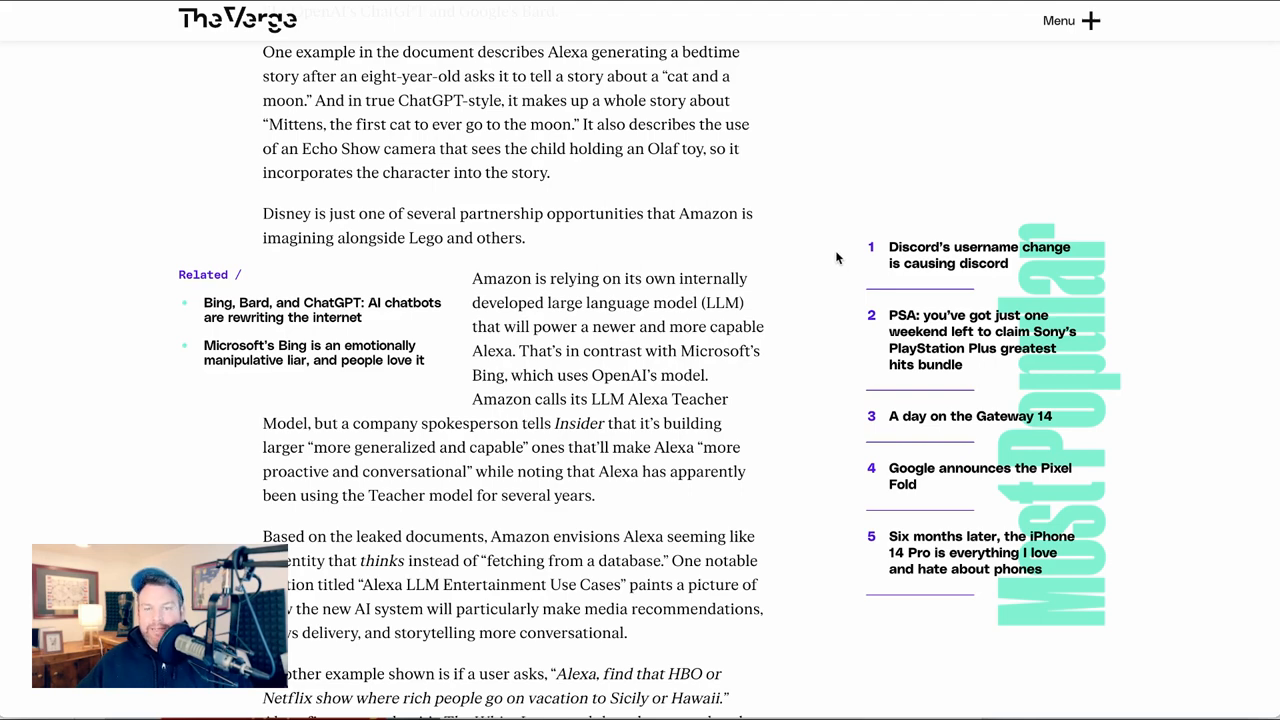
scroll("down", 3)
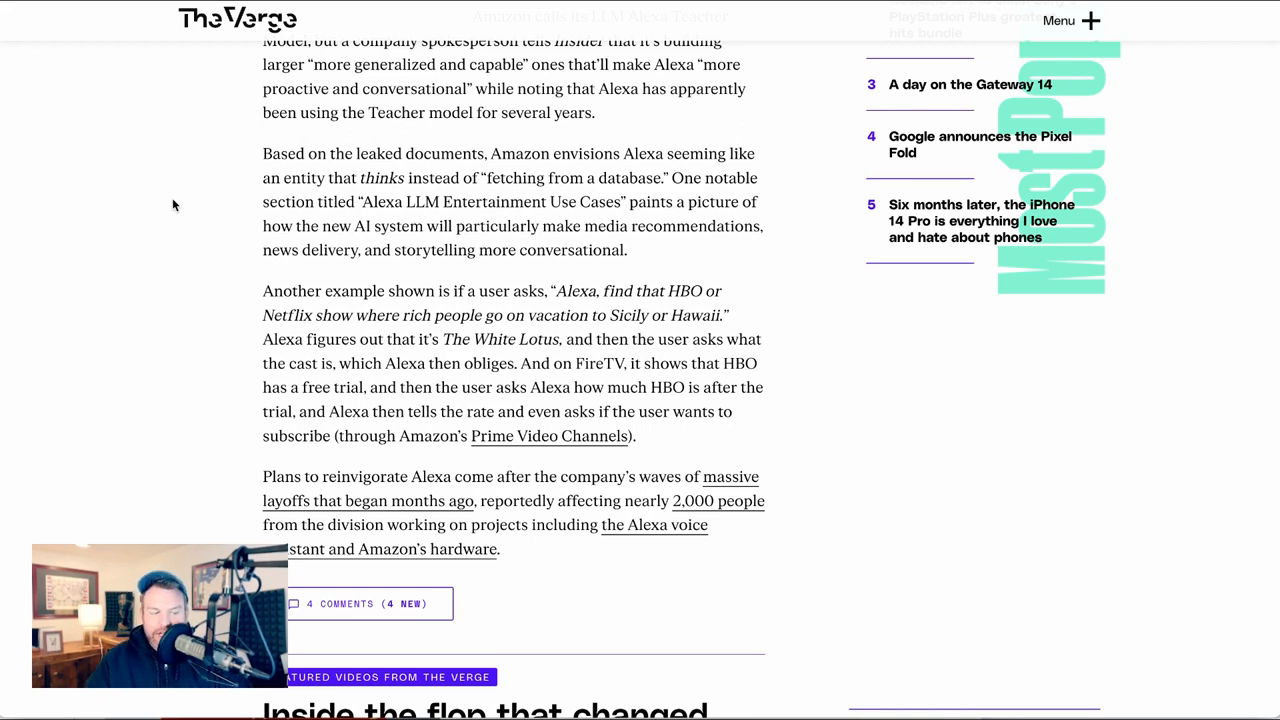
mouse_move(212, 152)
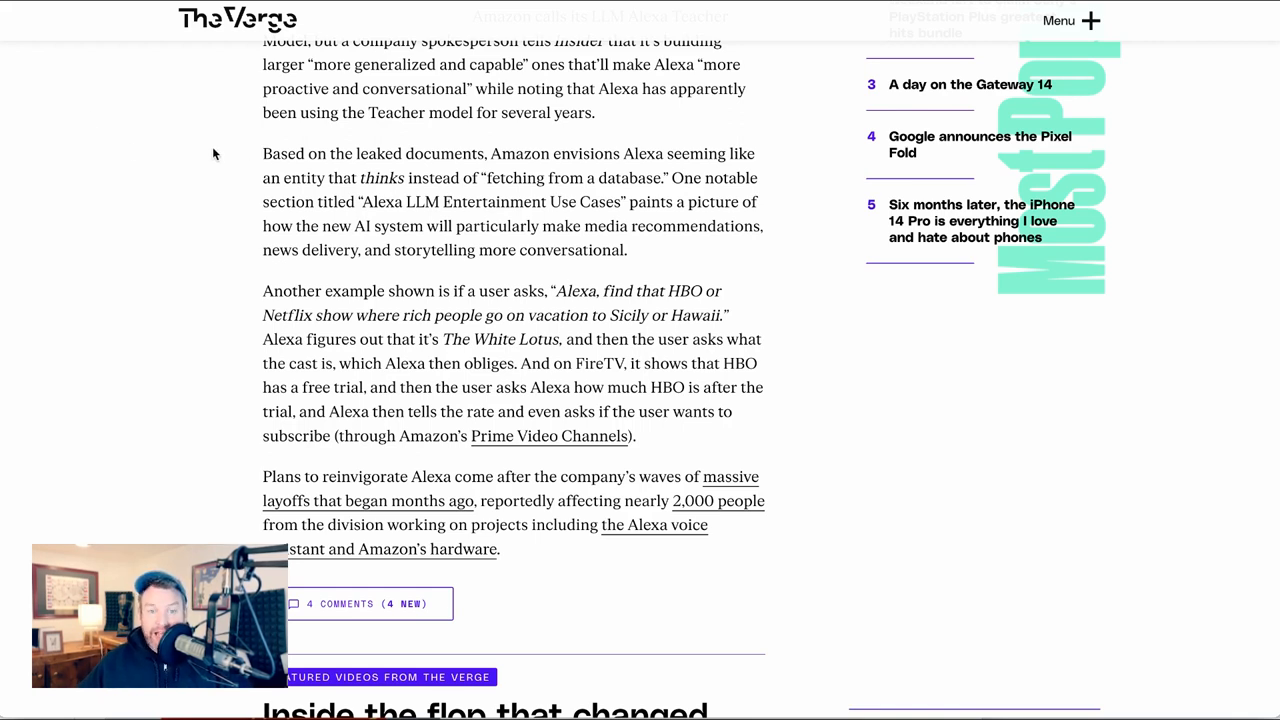
mouse_move(204, 160)
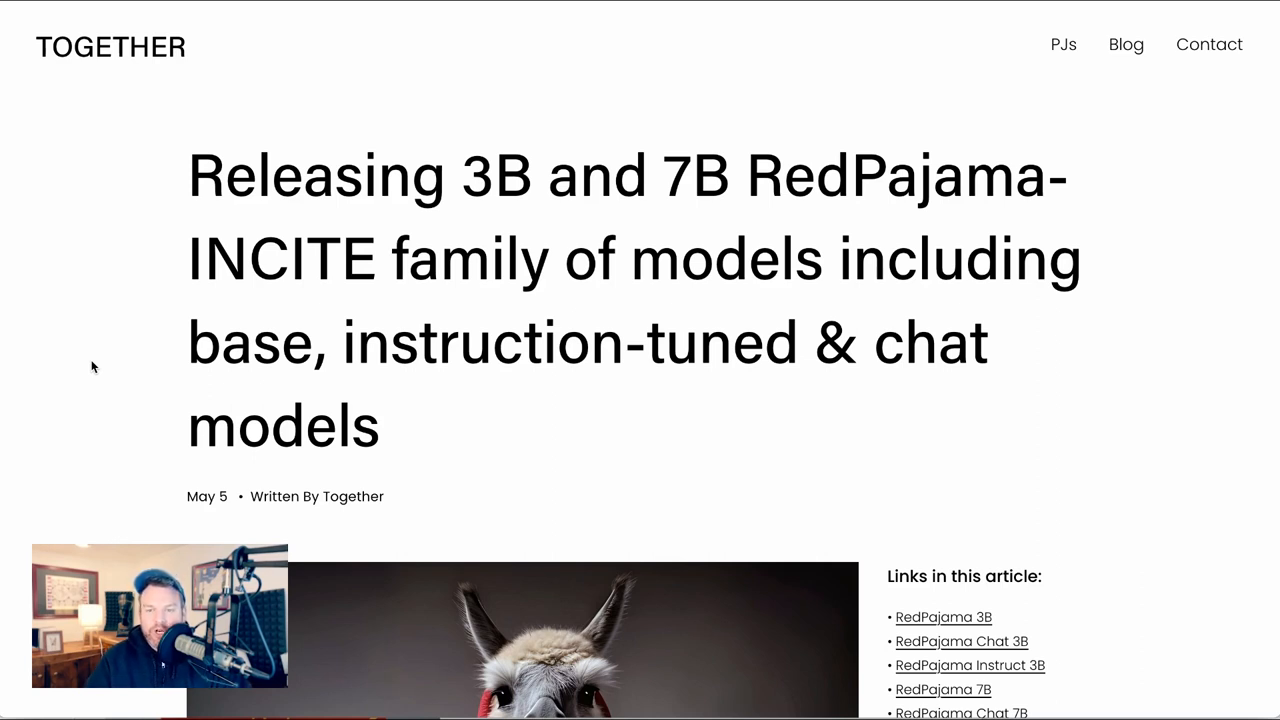
mouse_move(98, 366)
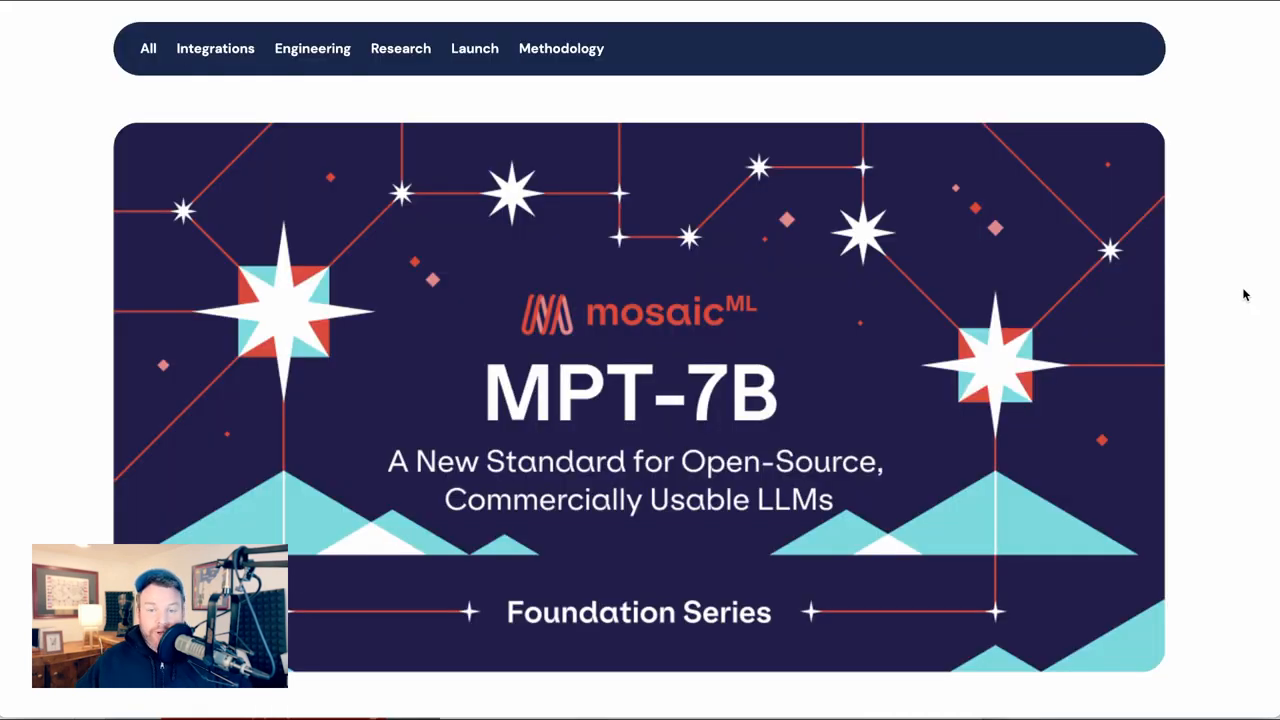
mouse_move(1248, 278)
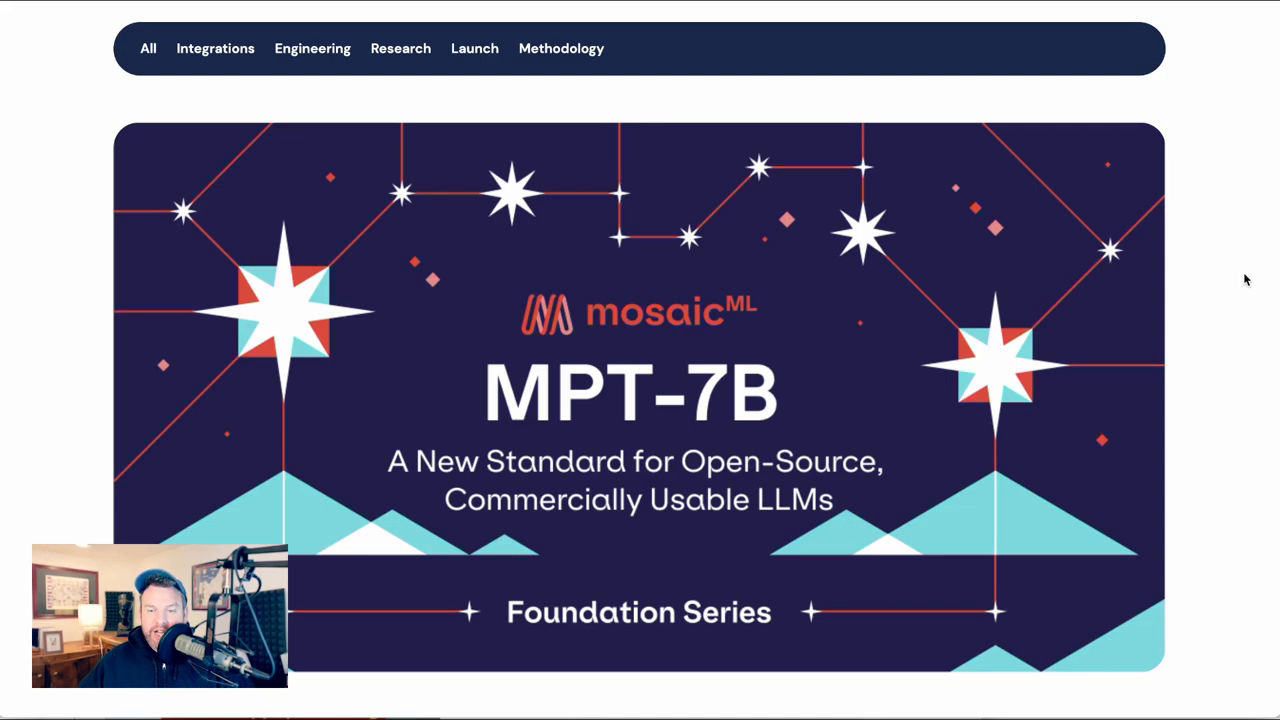
mouse_move(1224, 308)
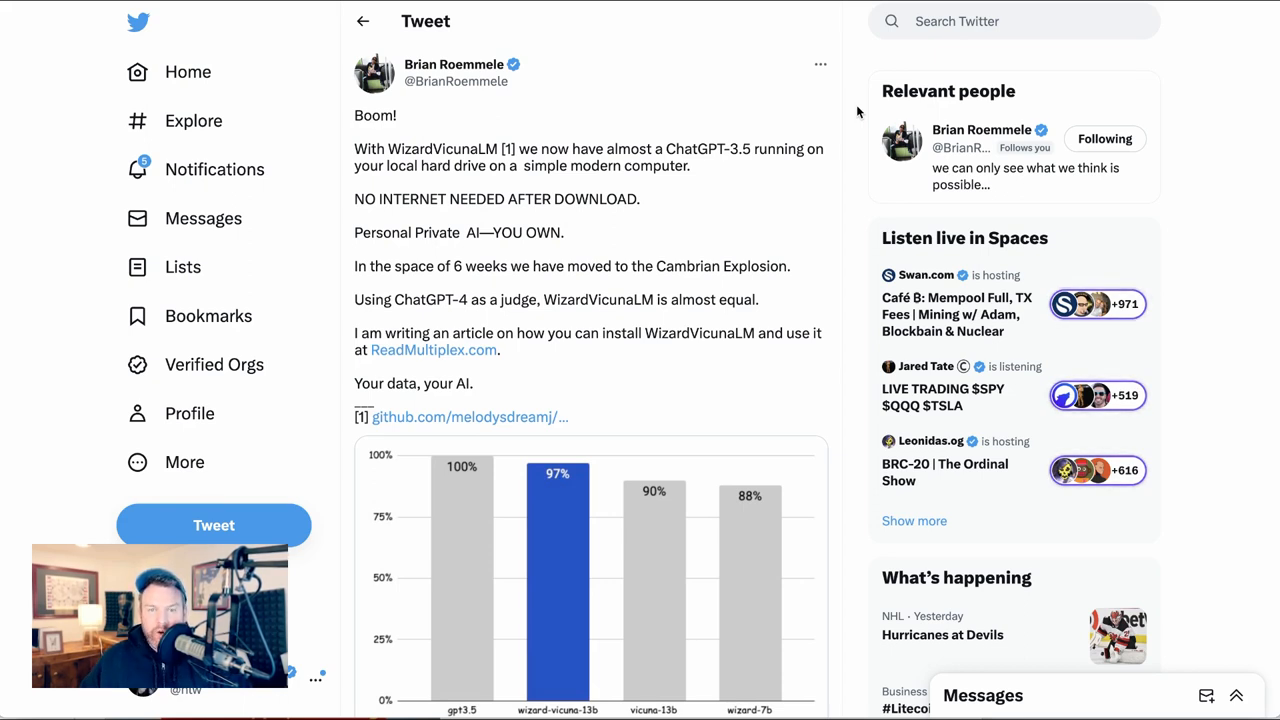
mouse_move(856, 62)
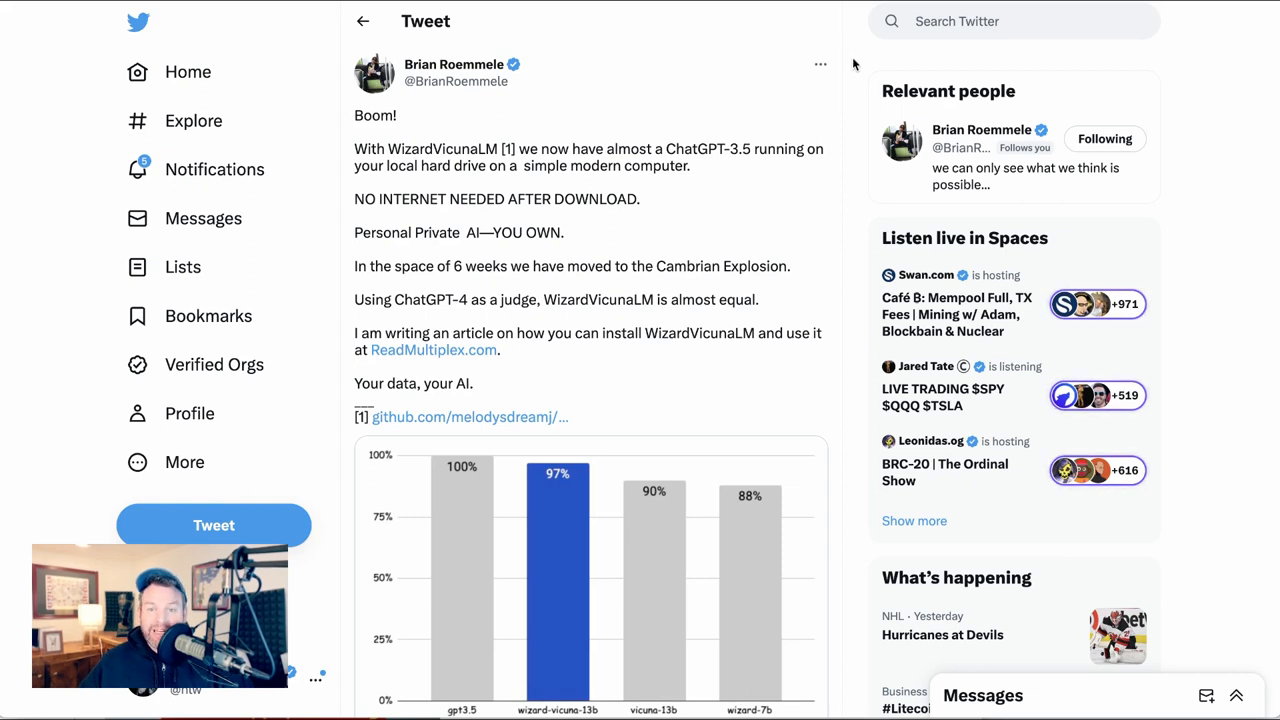